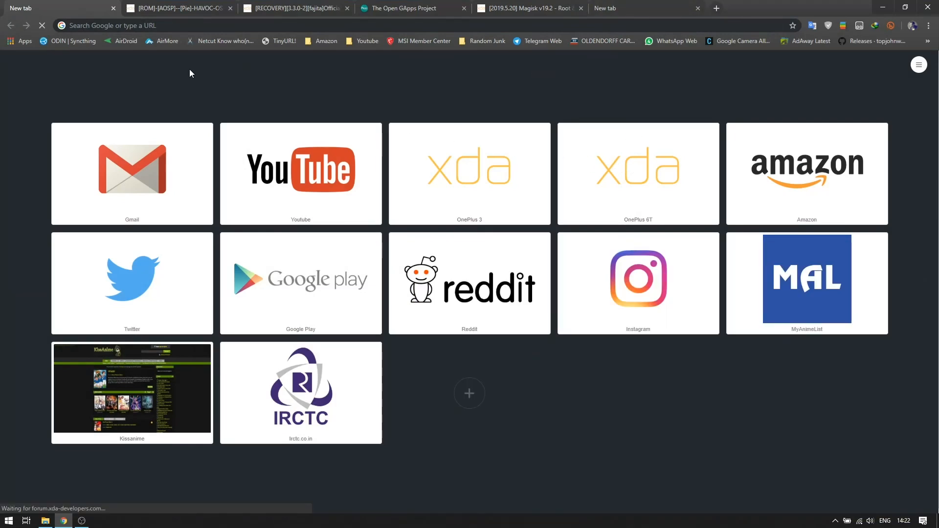
Step: Go from the OnePlus 6T tile to the full ROMs, Kernels, Recoveries thread list
click(638, 175)
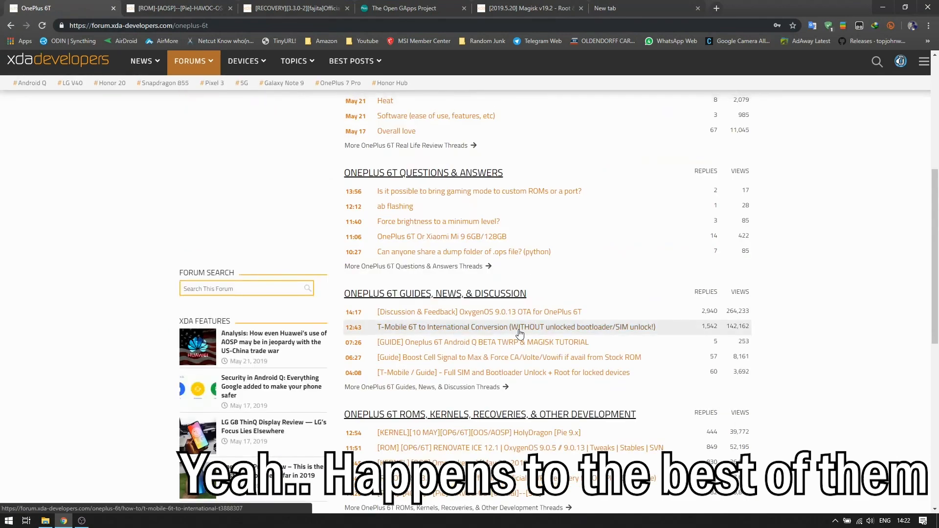
scroll(down, 3)
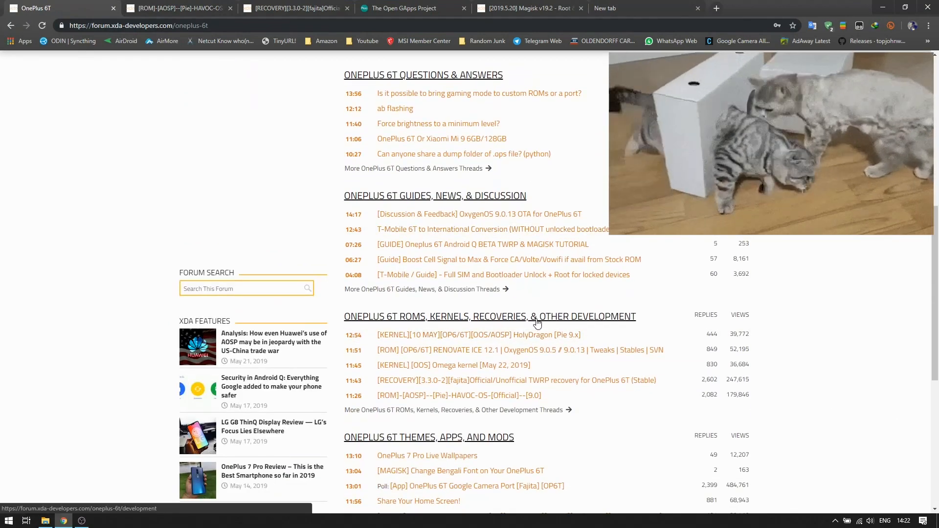
scroll(down, 3)
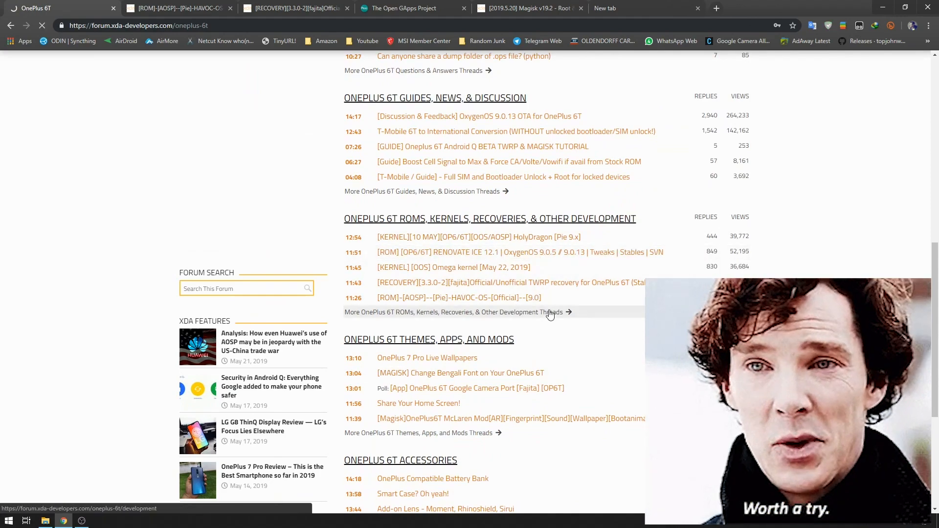
click(454, 312)
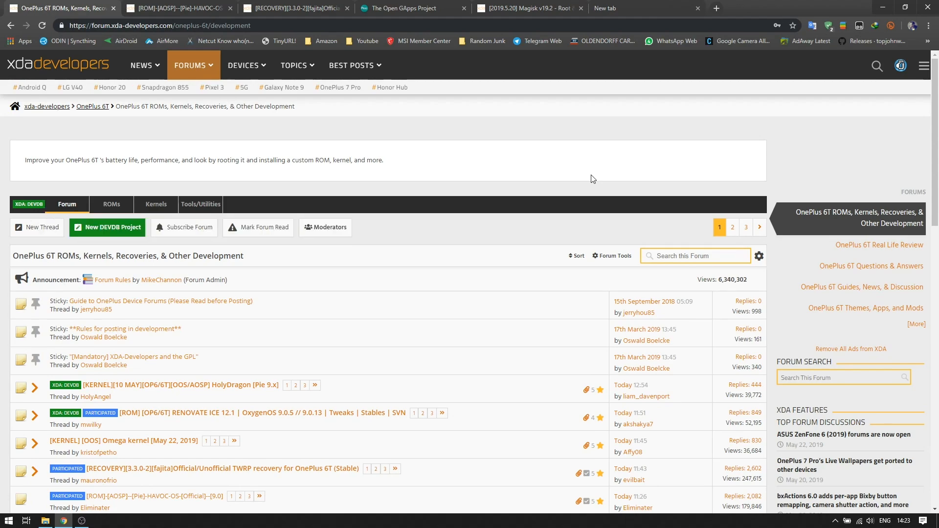
scroll(down, 3)
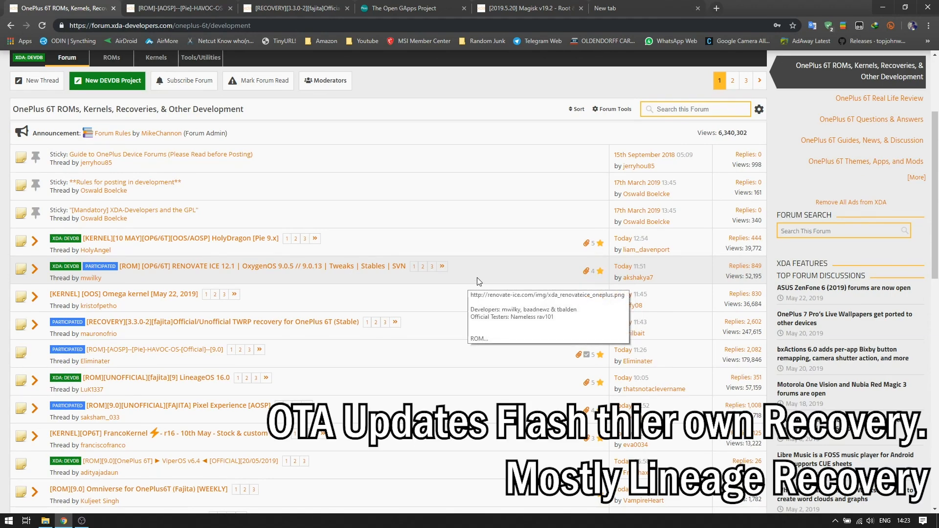
mouse_move(482, 282)
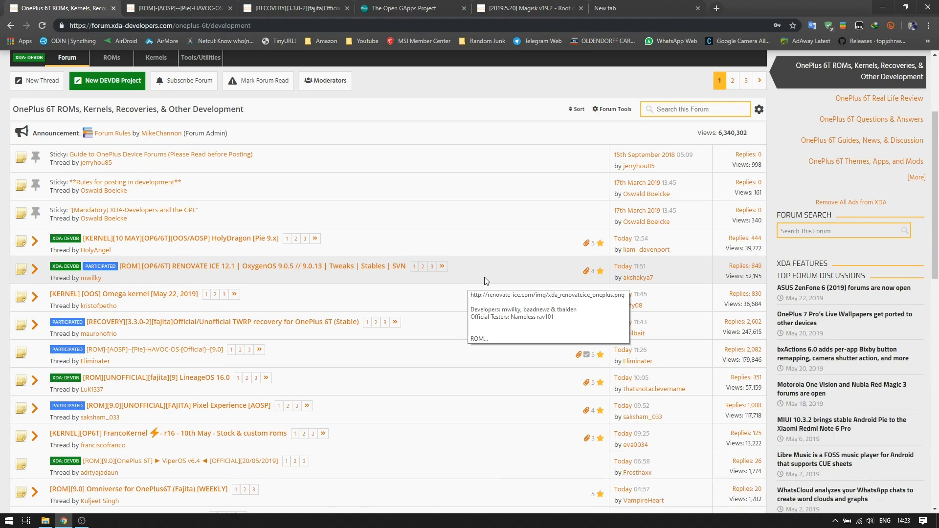
Step: Reveal the hidden install guide steps in the OnePlus 6T TWRP recovery thread
click(222, 322)
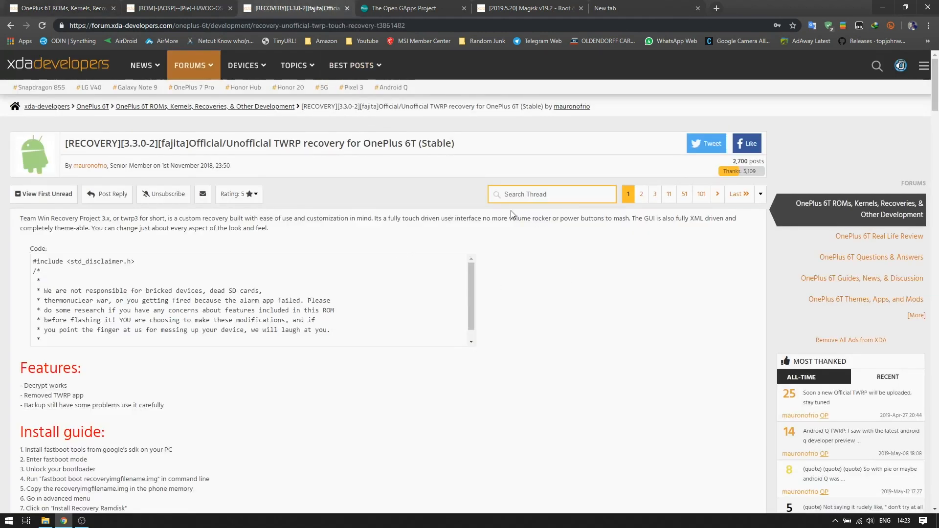
scroll(down, 3)
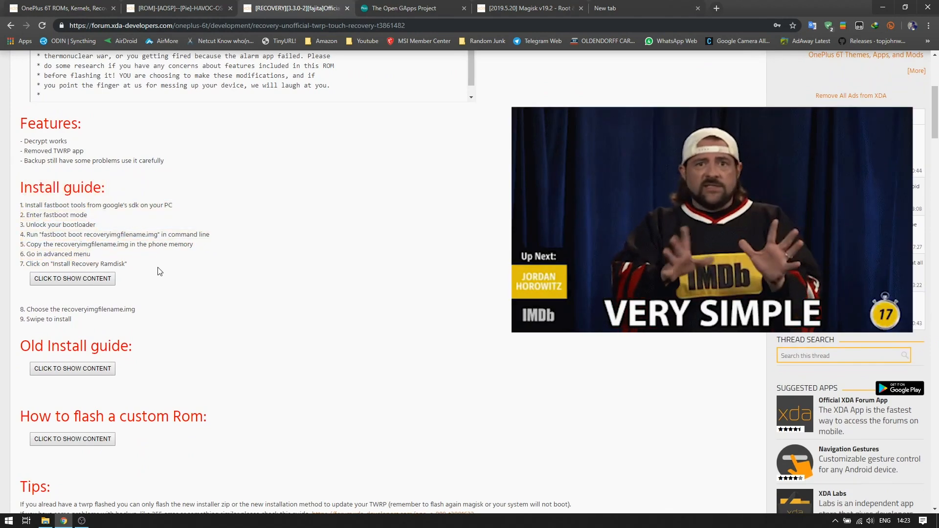
click(71, 279)
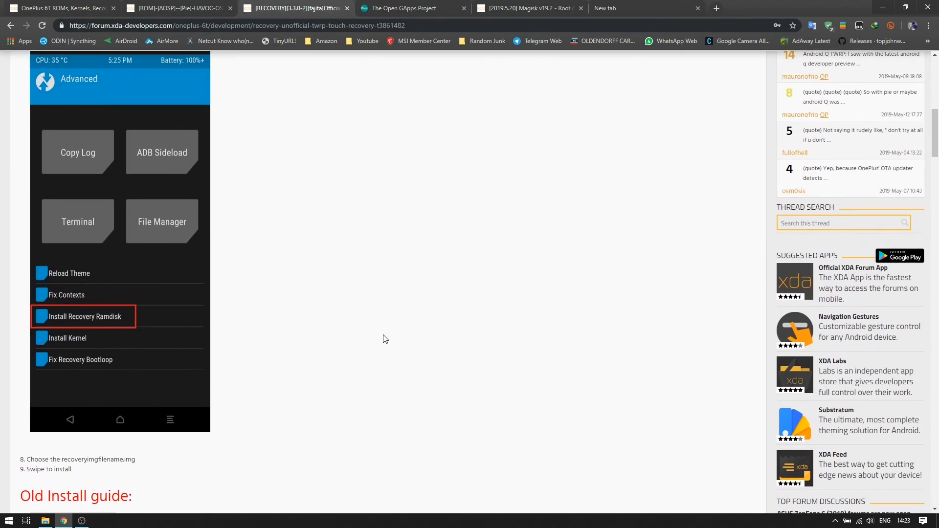
scroll(up, 3)
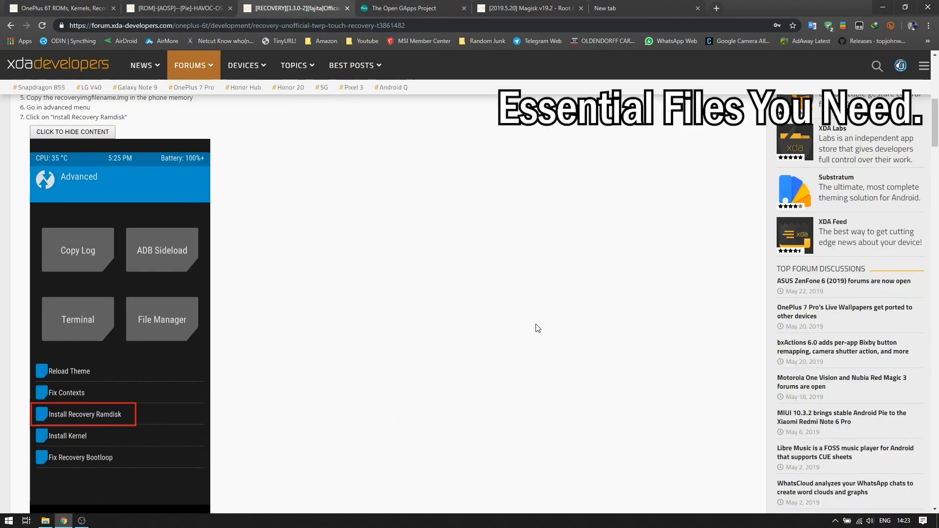
mouse_move(502, 327)
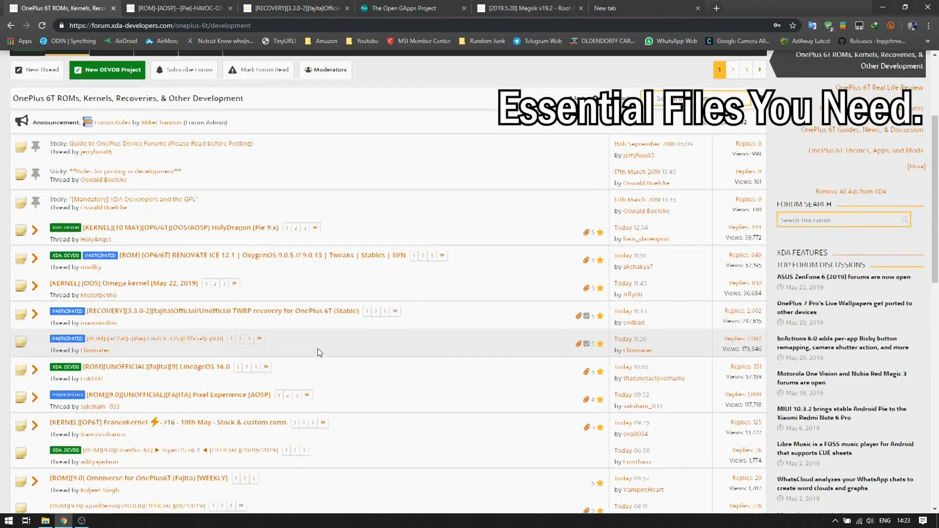
Step: Open the Resurrection Remix thread, then the Havoc-OS thread's fajita downloads on SourceForge
click(157, 337)
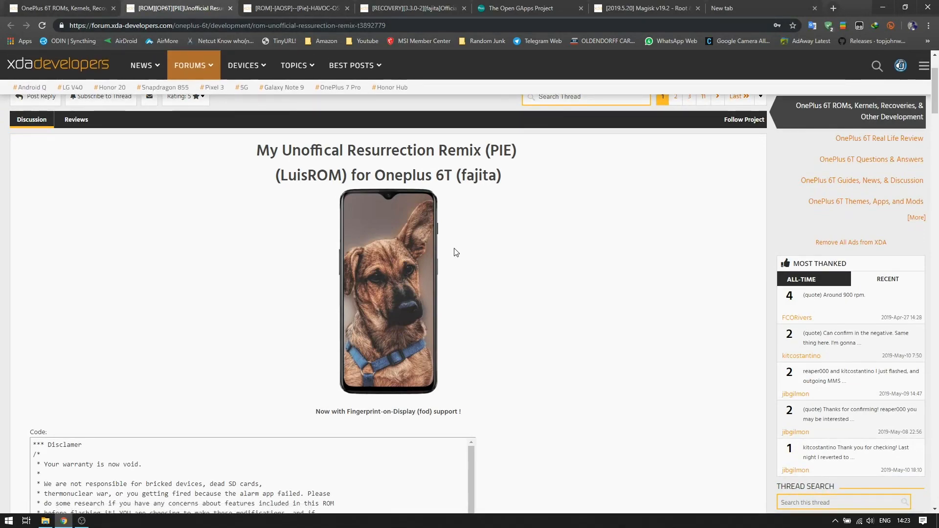
mouse_move(474, 174)
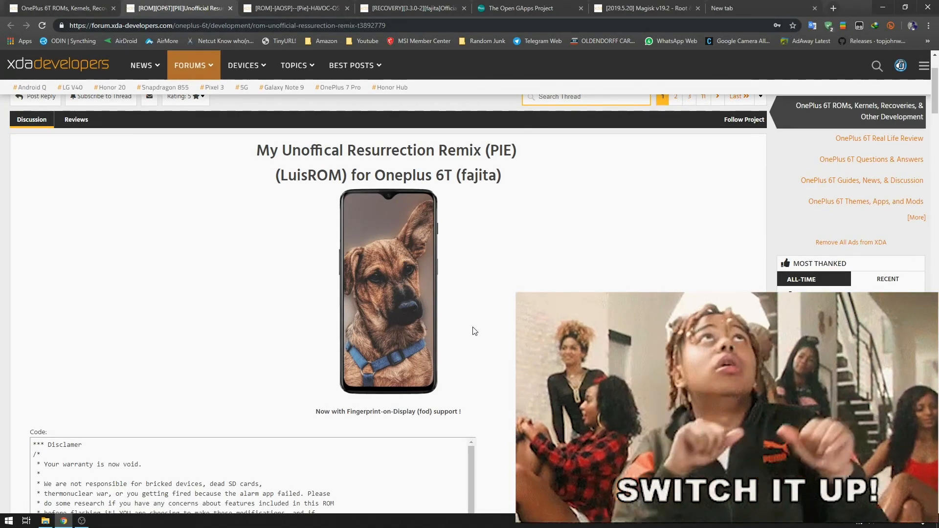
click(293, 8)
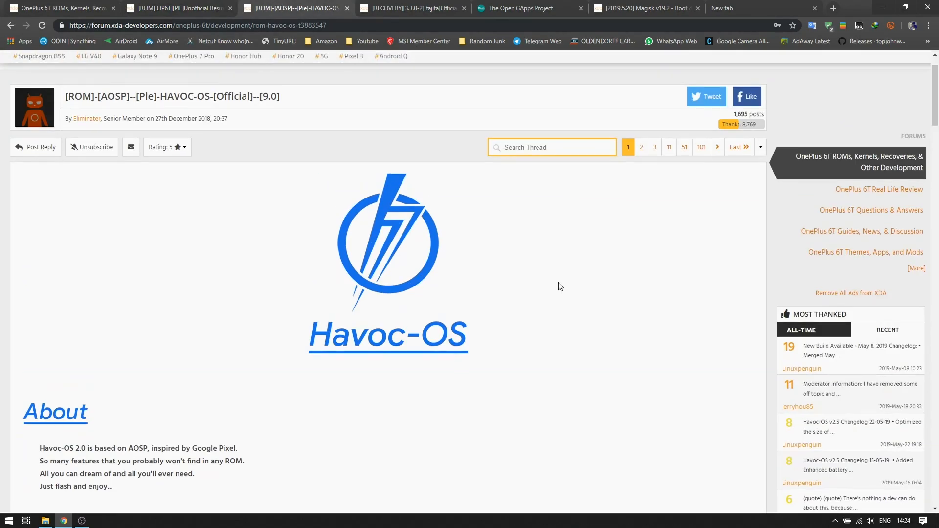
click(359, 7)
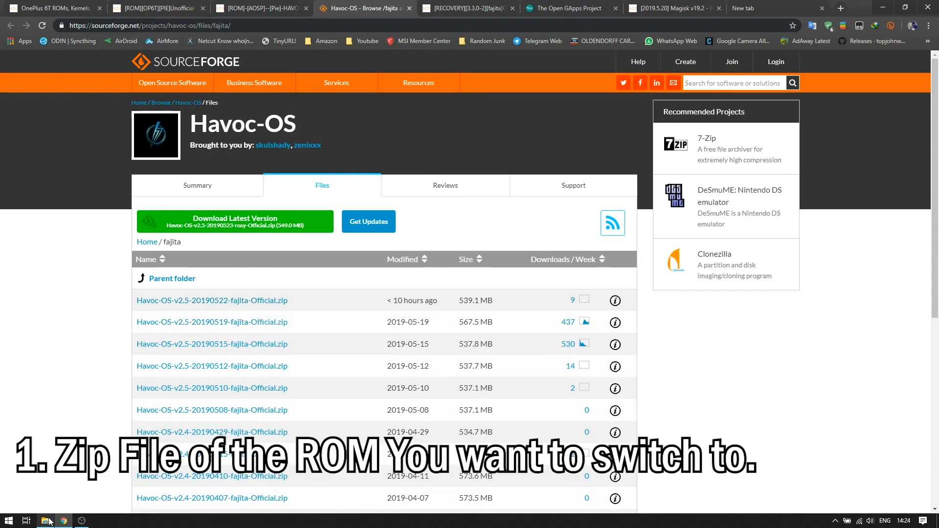
Step: Compare the Havoc-OS fajita builds on SourceForge with the TWRP thread's download links
click(467, 9)
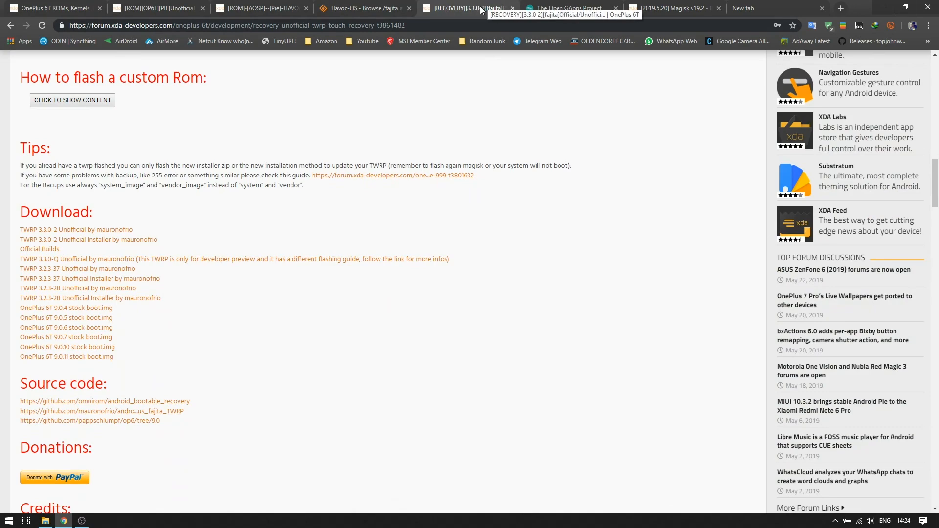
click(359, 8)
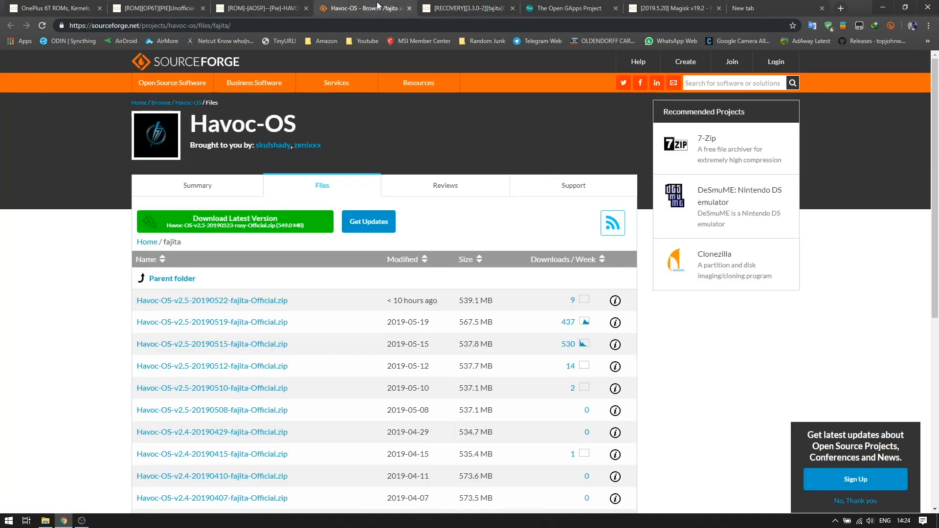
click(461, 8)
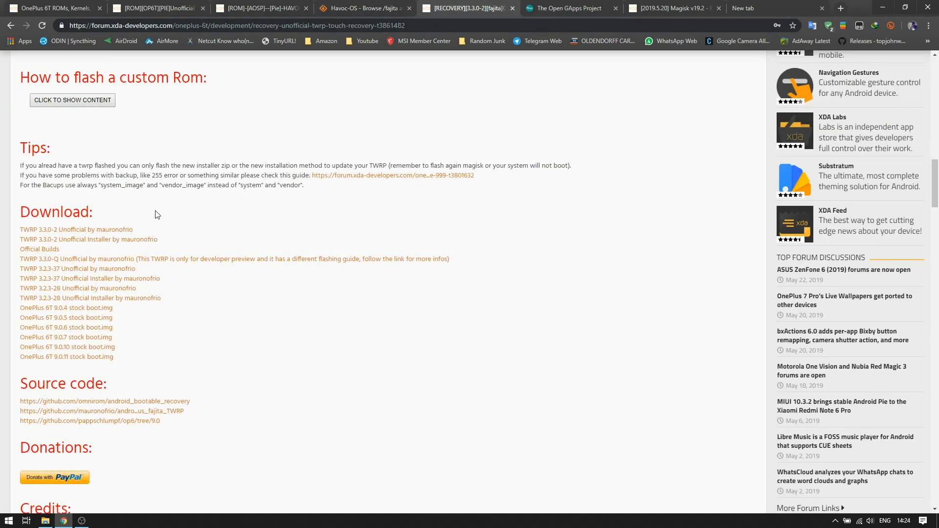
mouse_move(95, 243)
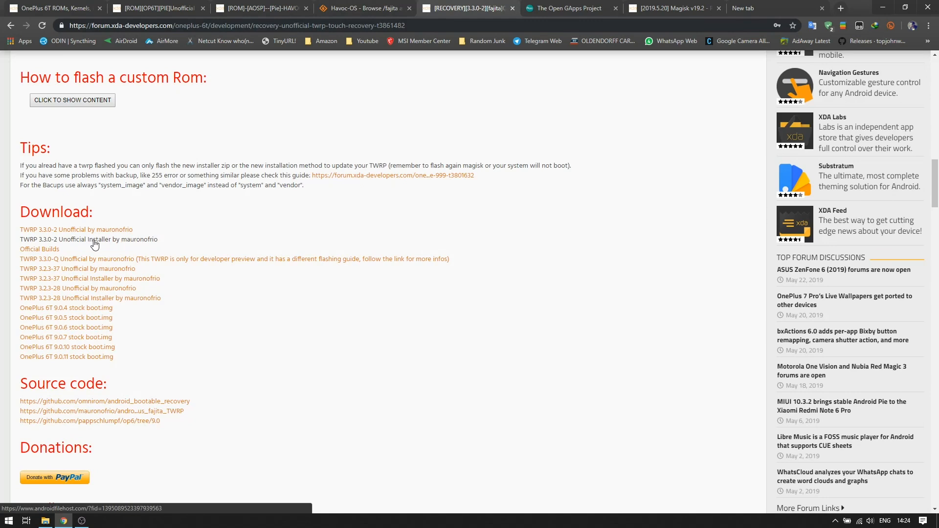
Step: Show the Open GApps download page with ARM64, Android 9.0 and nano selected
click(564, 8)
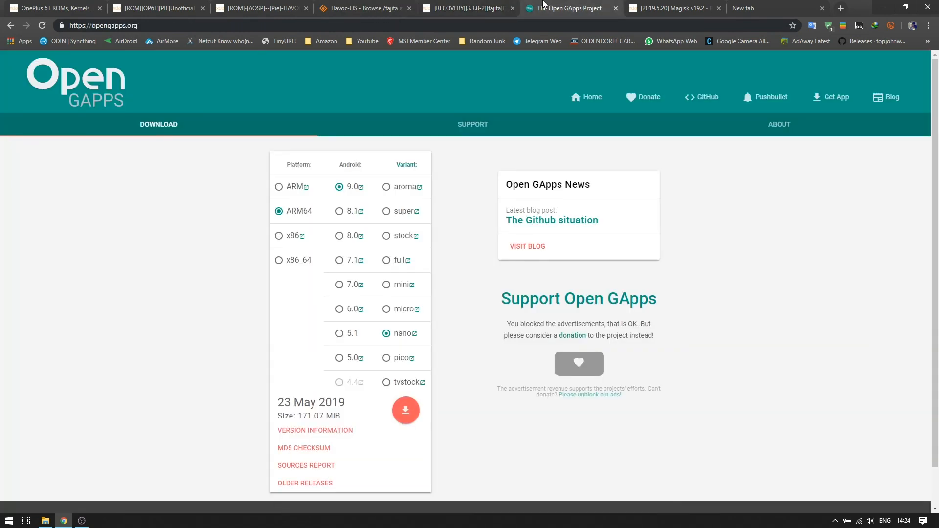
mouse_move(413, 350)
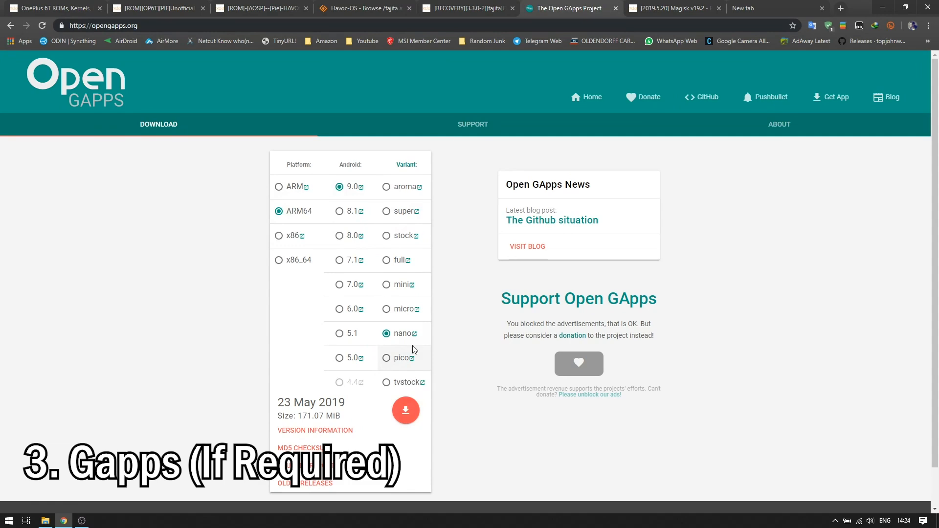
mouse_move(400, 334)
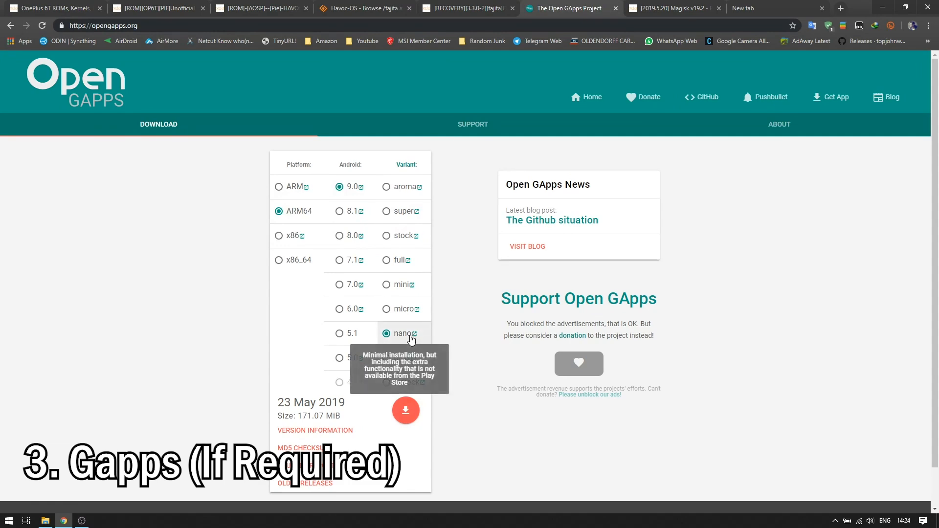
mouse_move(634, 322)
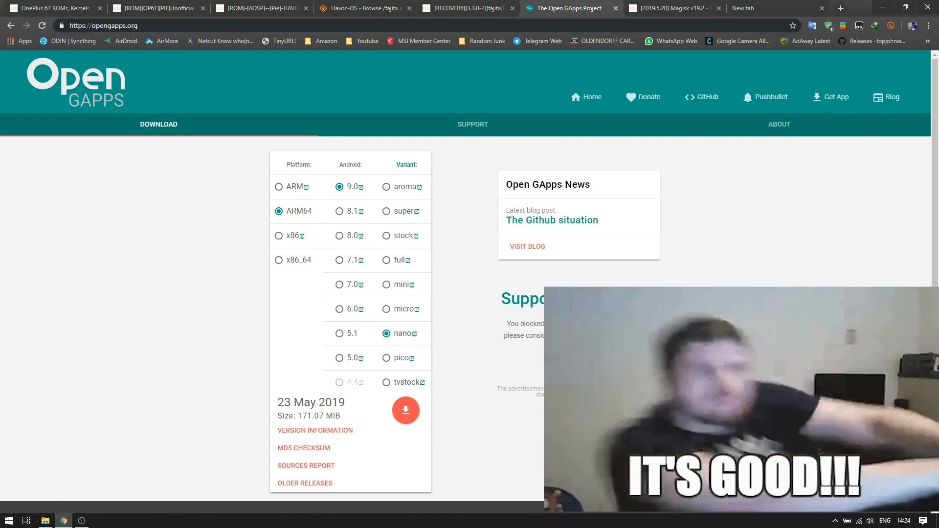
mouse_move(340, 186)
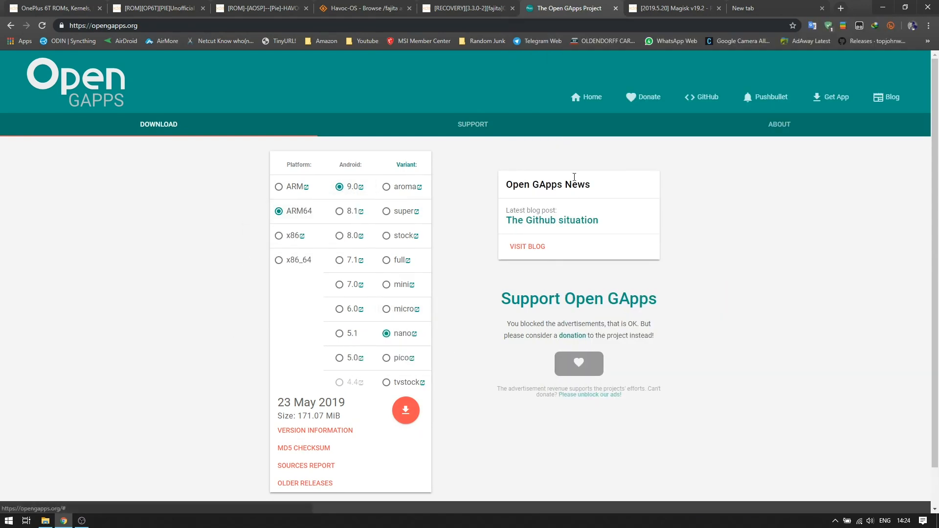
mouse_move(575, 13)
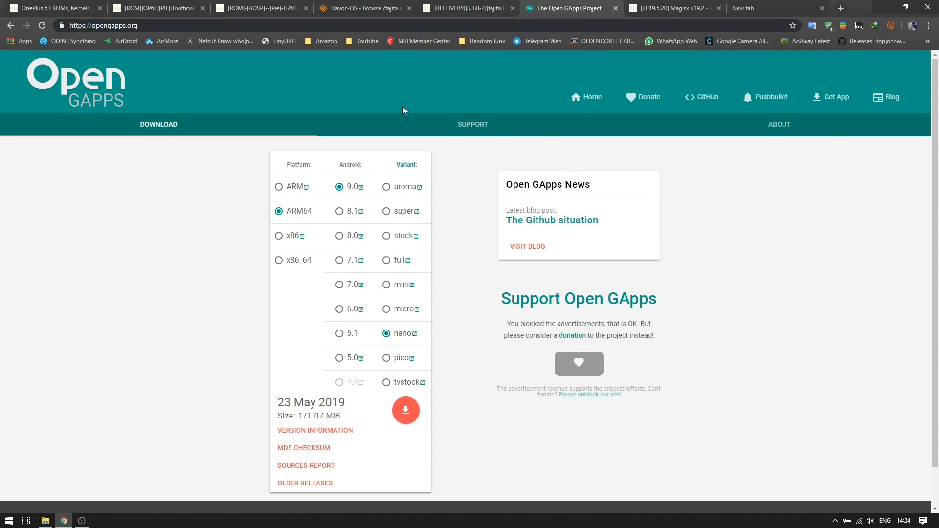
mouse_move(468, 341)
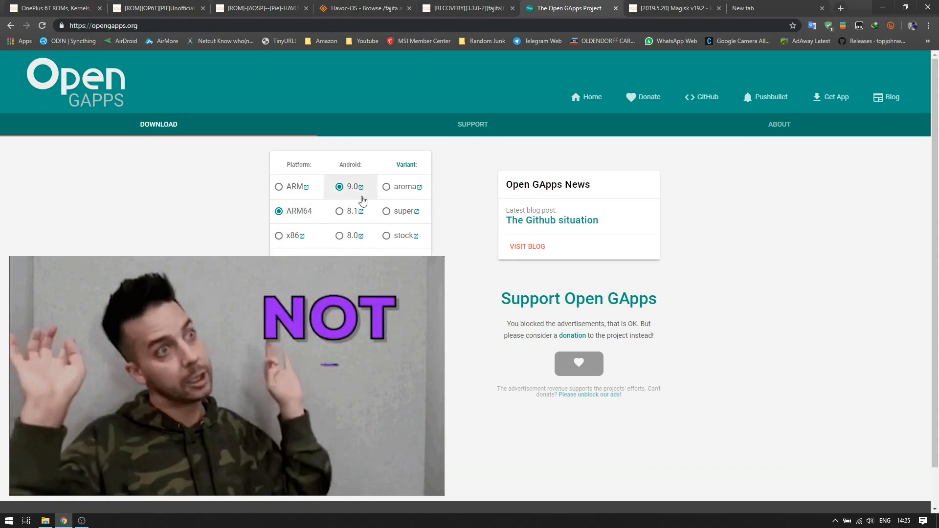
click(386, 334)
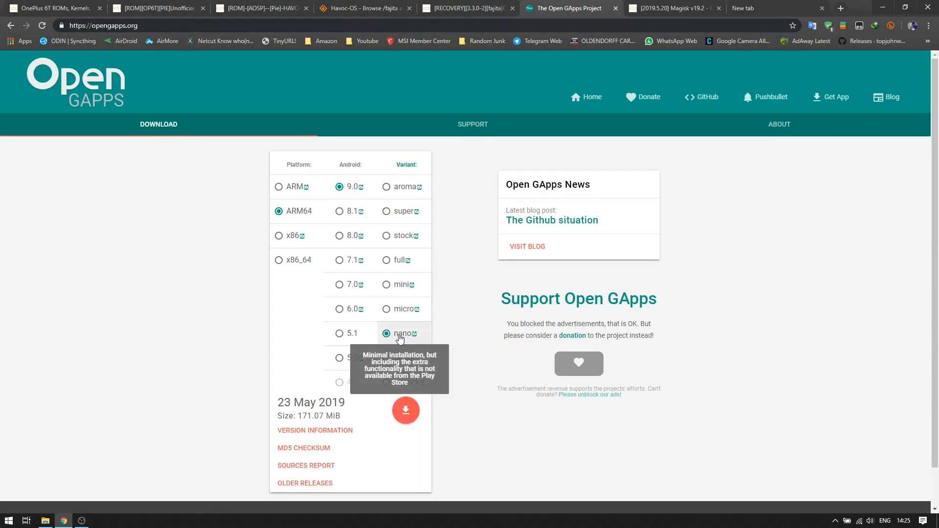
mouse_move(725, 217)
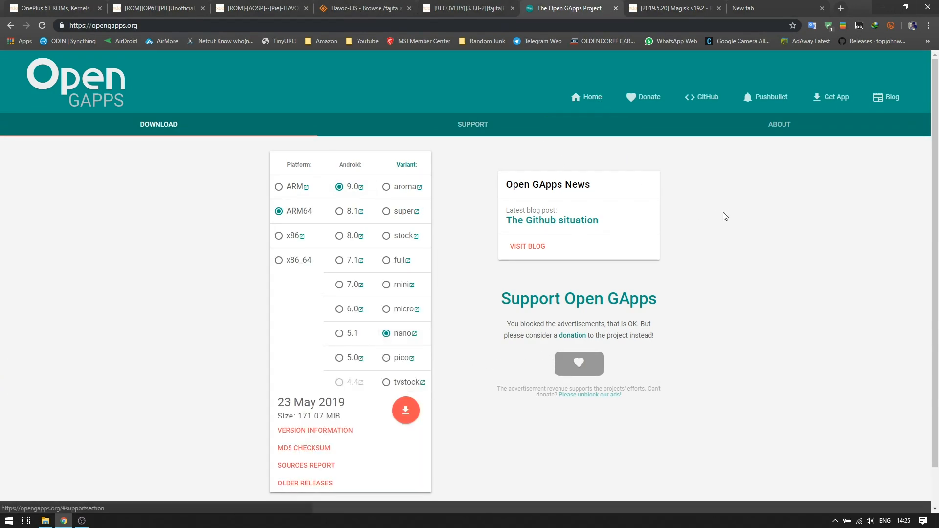
Step: Expand the Magisk v19.2 assets on GitHub showing Magisk-v19.2.zip and the uninstaller, then return to the XDA thread
click(671, 8)
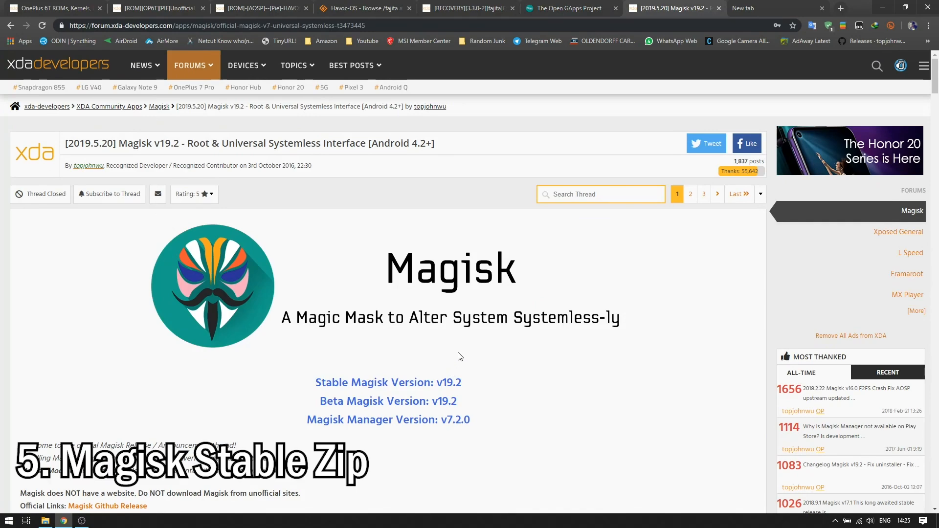
scroll(down, 3)
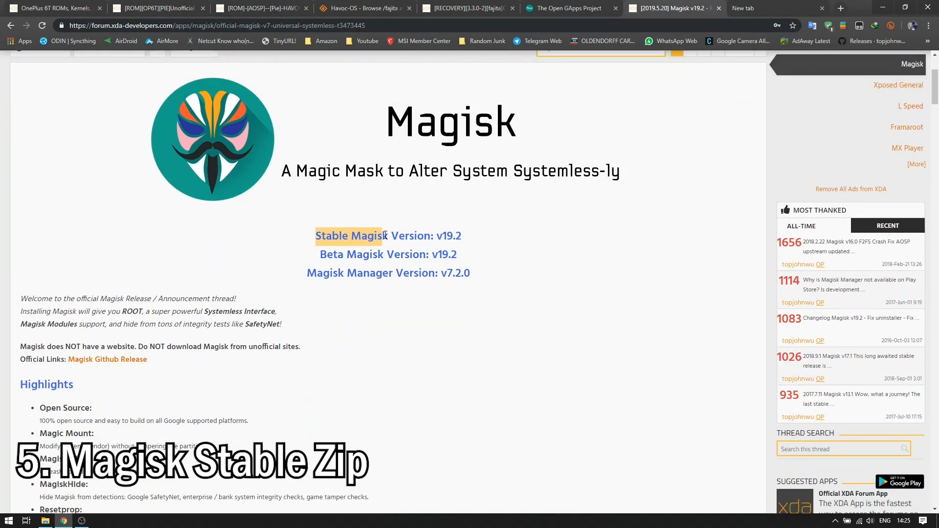
scroll(down, 3)
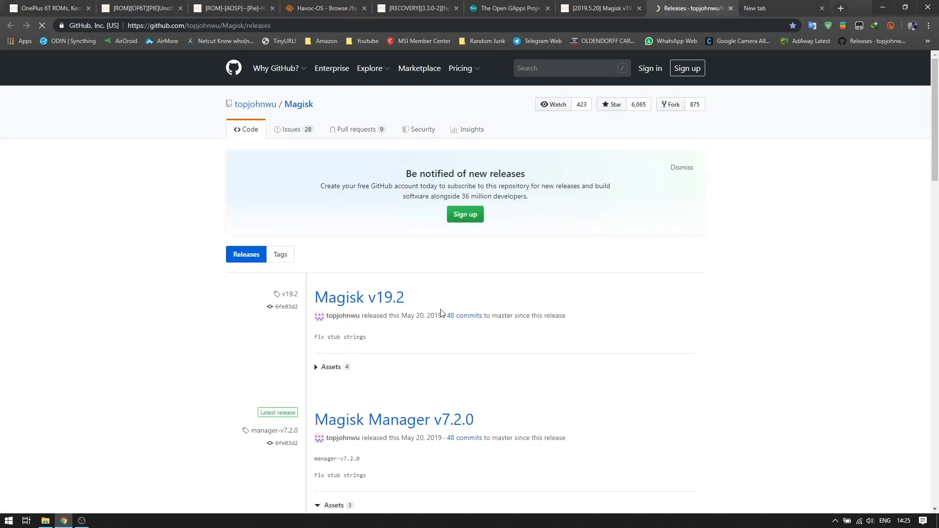
click(330, 367)
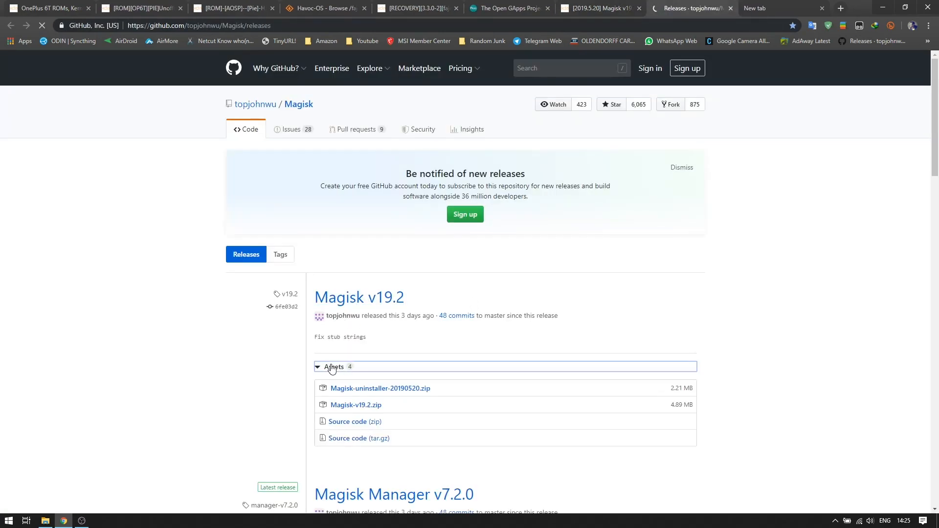
scroll(down, 3)
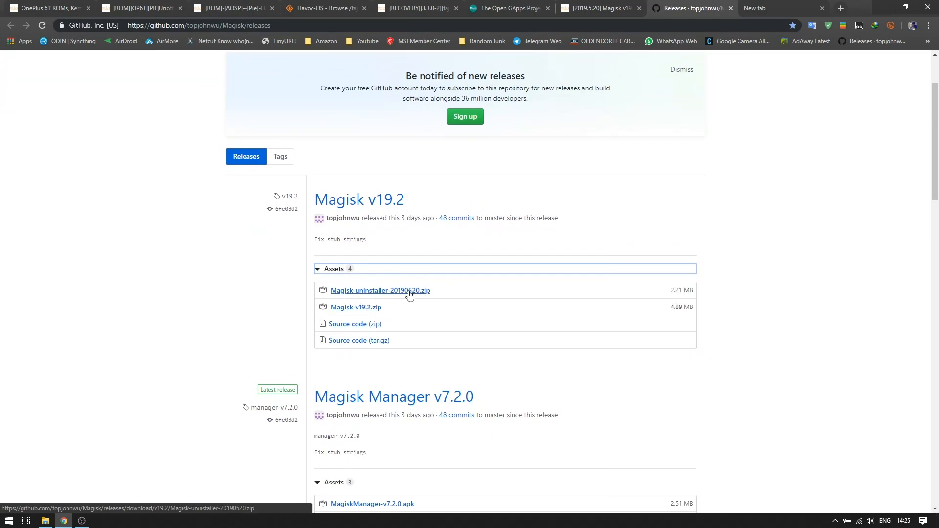
mouse_move(714, 314)
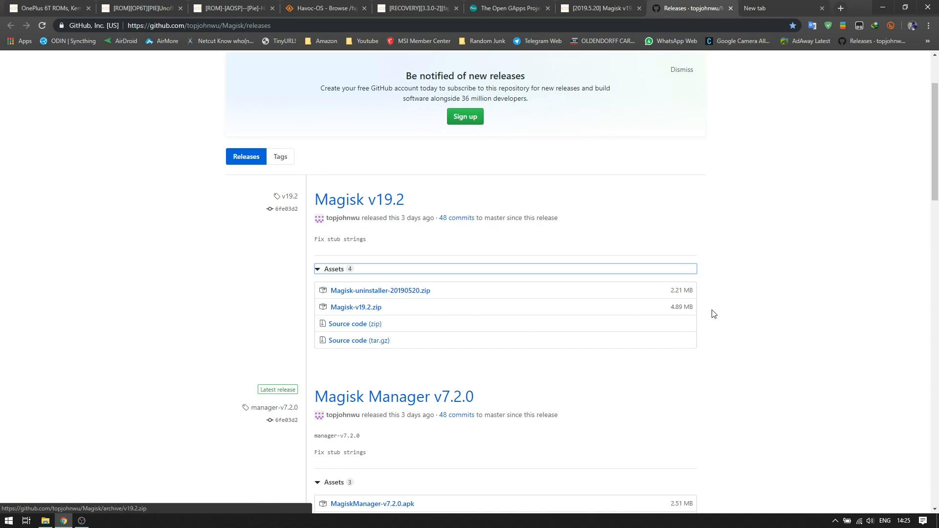
click(599, 7)
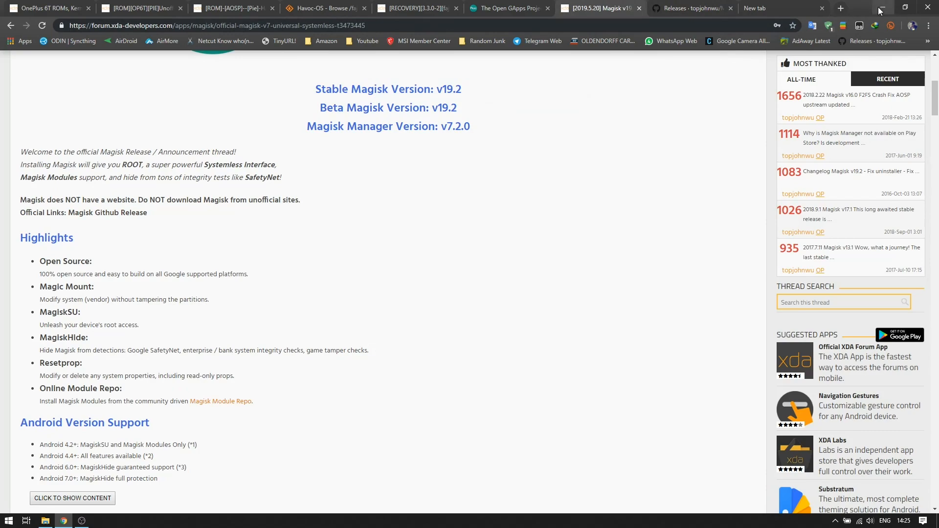
mouse_move(880, 8)
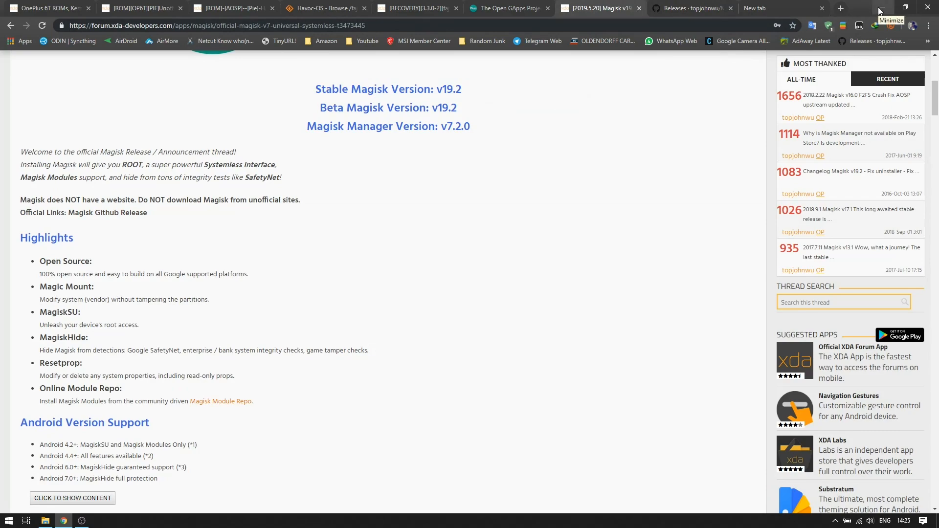
Step: Return to the OnePlus 6T TWRP recovery thread and review its install guide
click(413, 8)
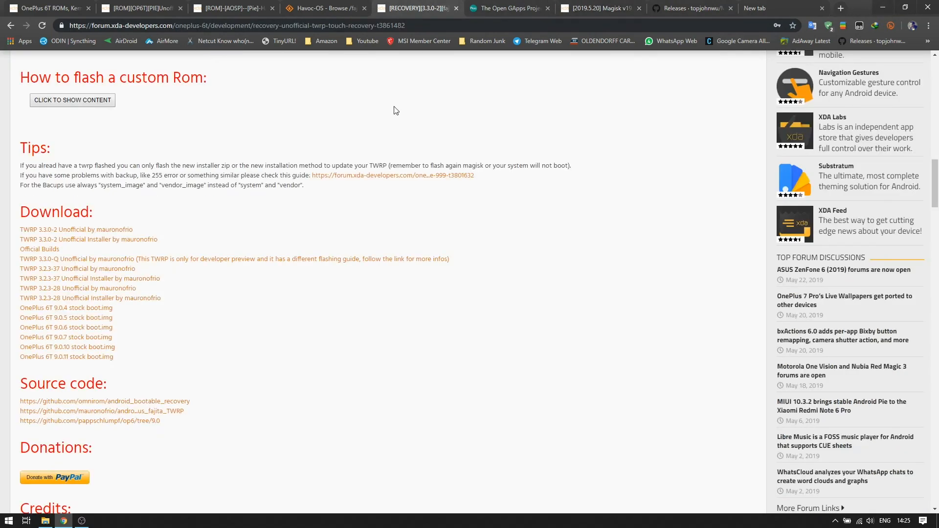
click(71, 100)
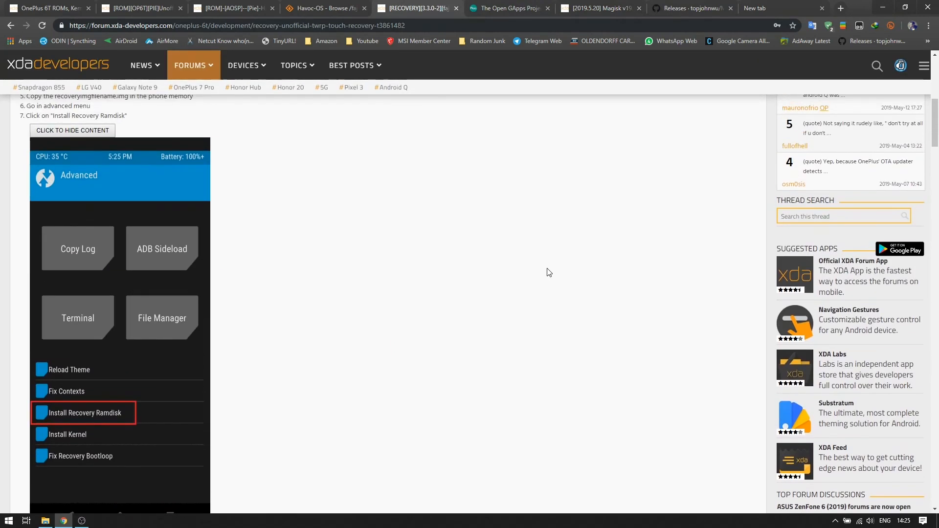
scroll(up, 3)
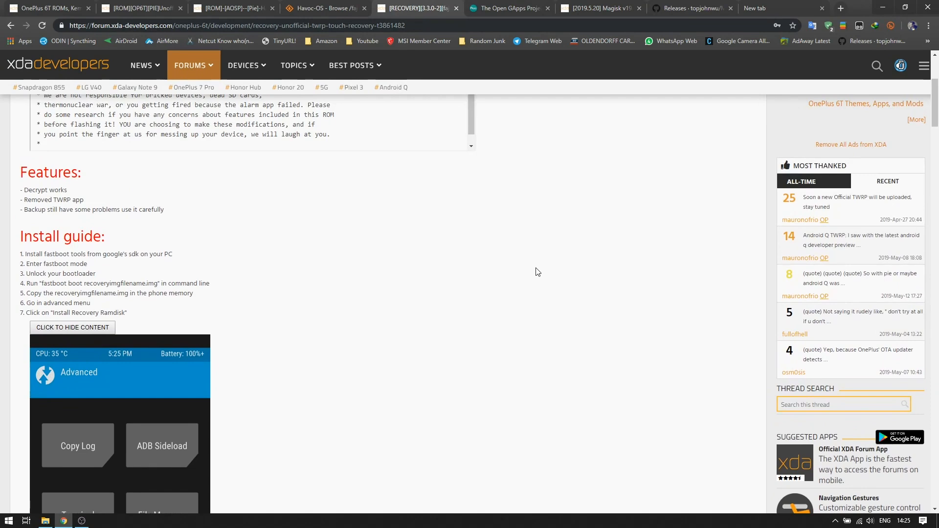
mouse_move(669, 354)
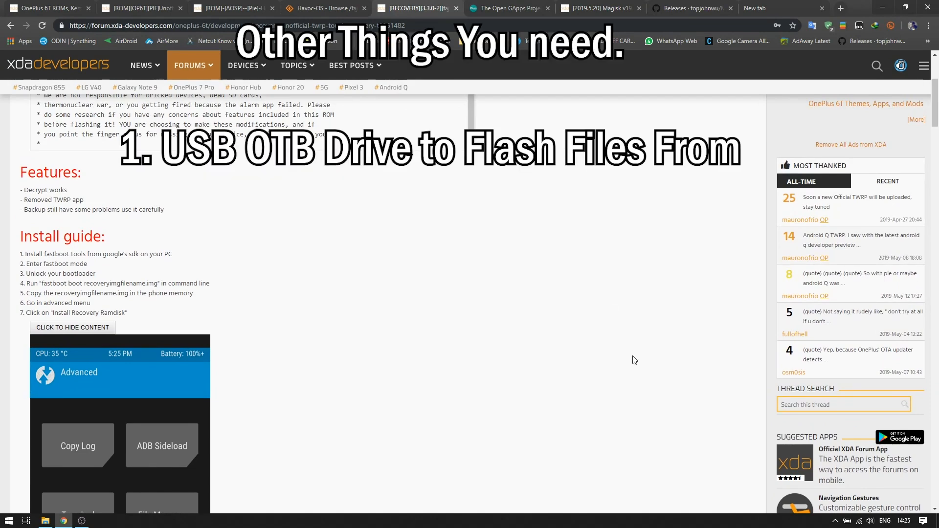
mouse_move(630, 360)
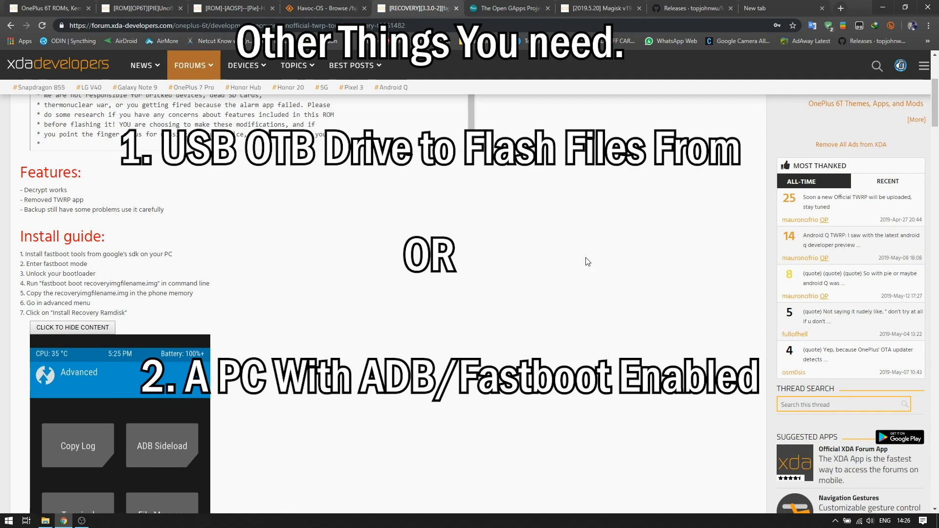
mouse_move(452, 340)
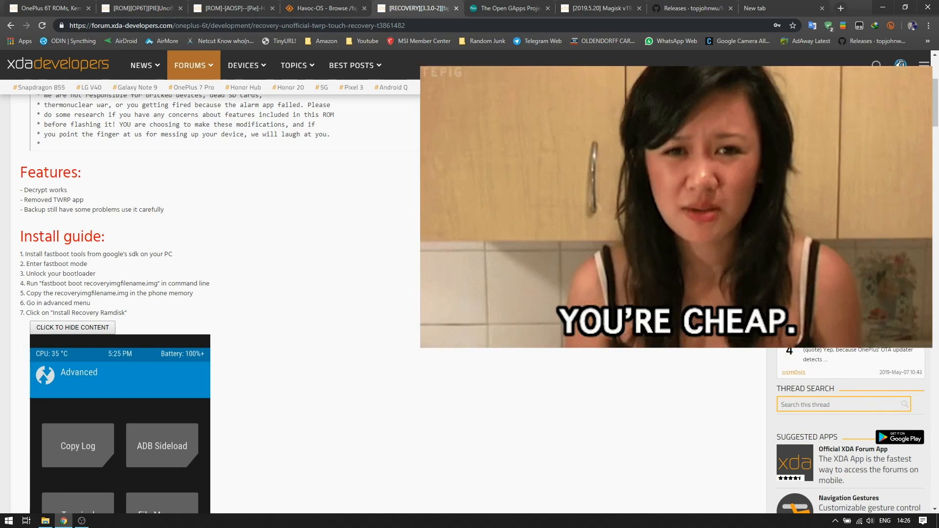
Step: Switch from the TWRP thread to the USB drive's file listing in File Explorer
scroll(up, 3)
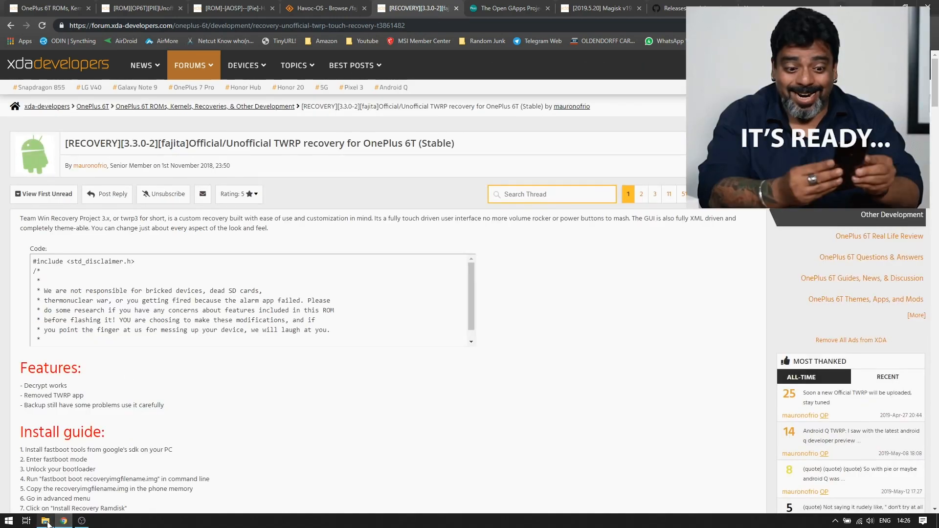
click(43, 519)
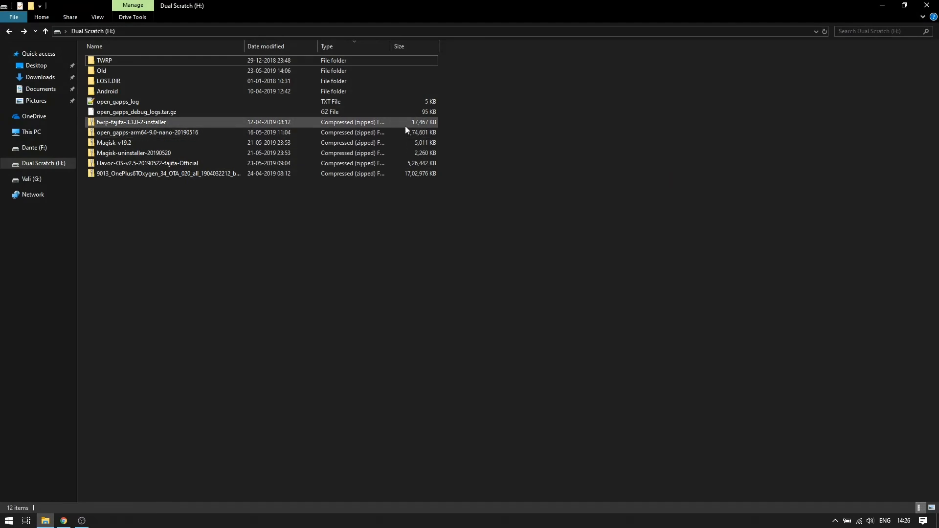
Step: Select the TWRP installer, GApps nano, Magisk v19.2, uninstaller and OxygenOS zips on the drive, then return to Chrome
click(132, 122)
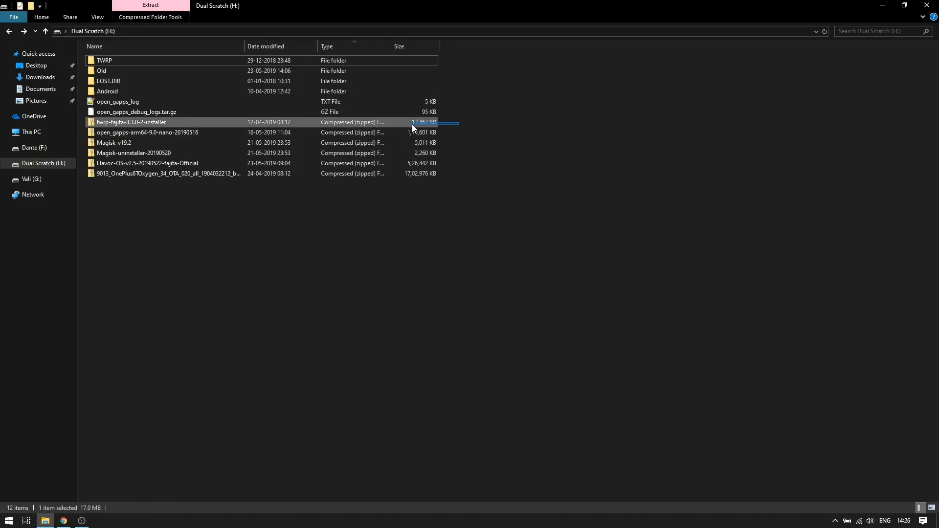
click(147, 132)
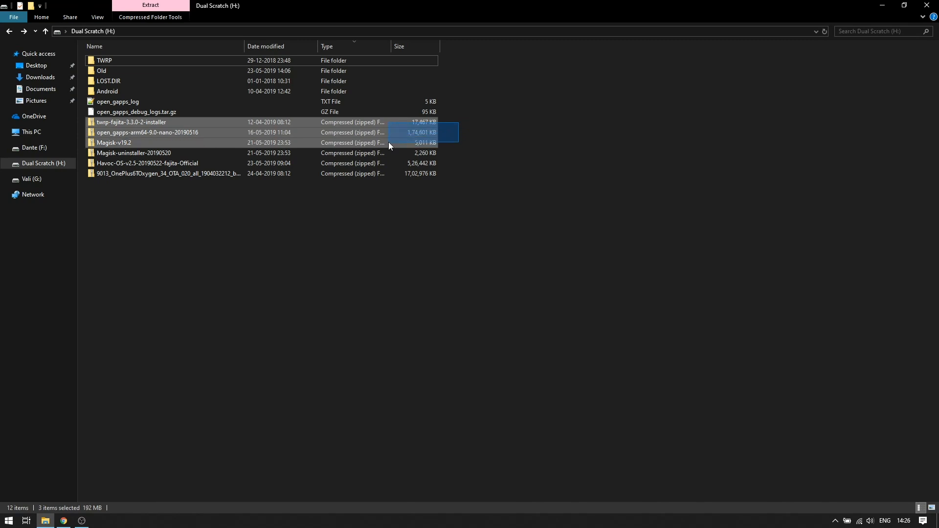
click(135, 153)
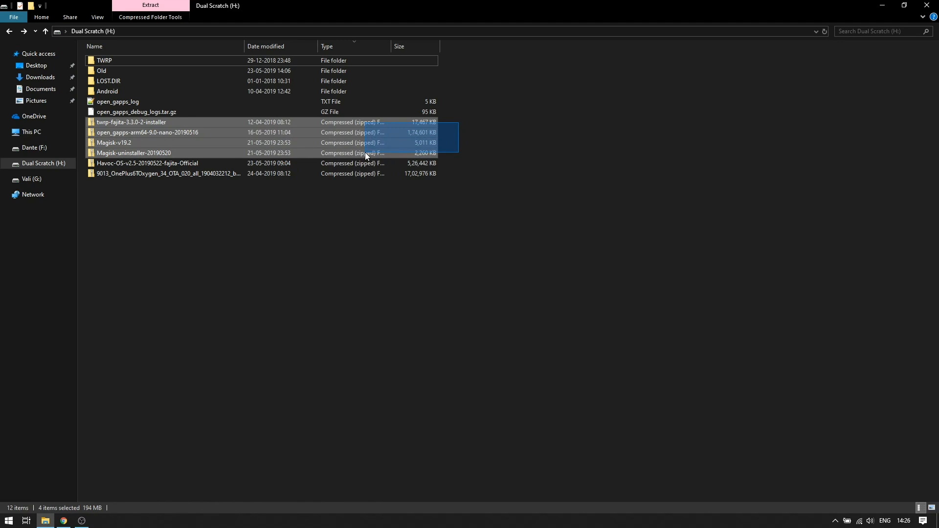
click(146, 164)
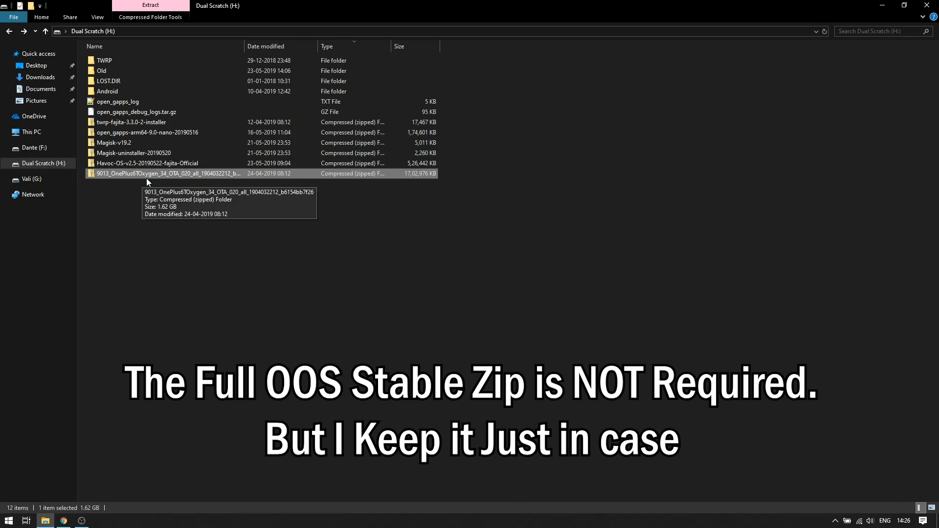
click(203, 214)
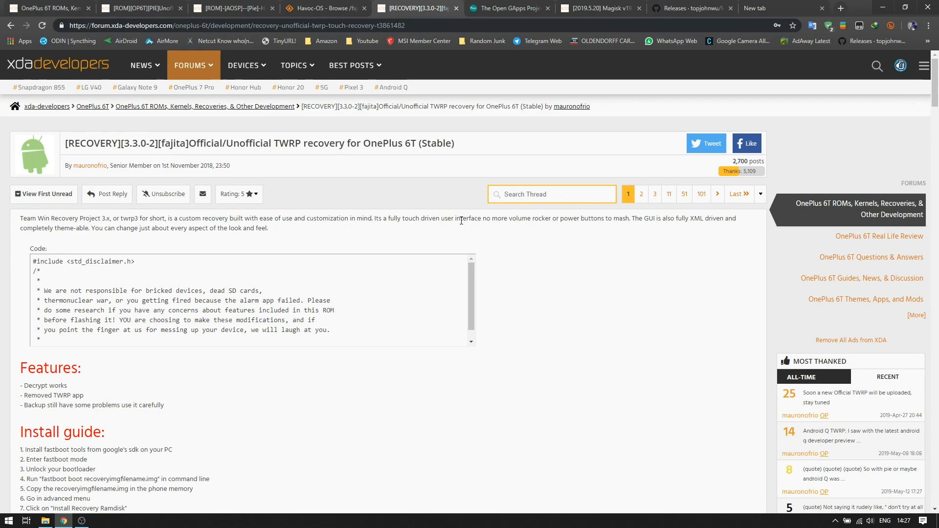
mouse_move(318, 20)
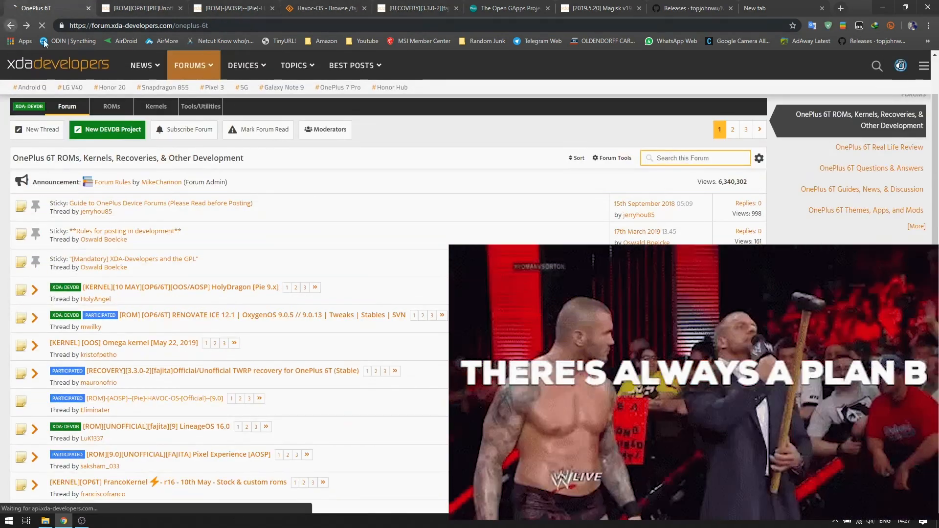
Step: Open the 6T MsmDownloadTool v4.0.59 (OOS v9.0.13) thread from the guides forum, then show the desktop
scroll(down, 3)
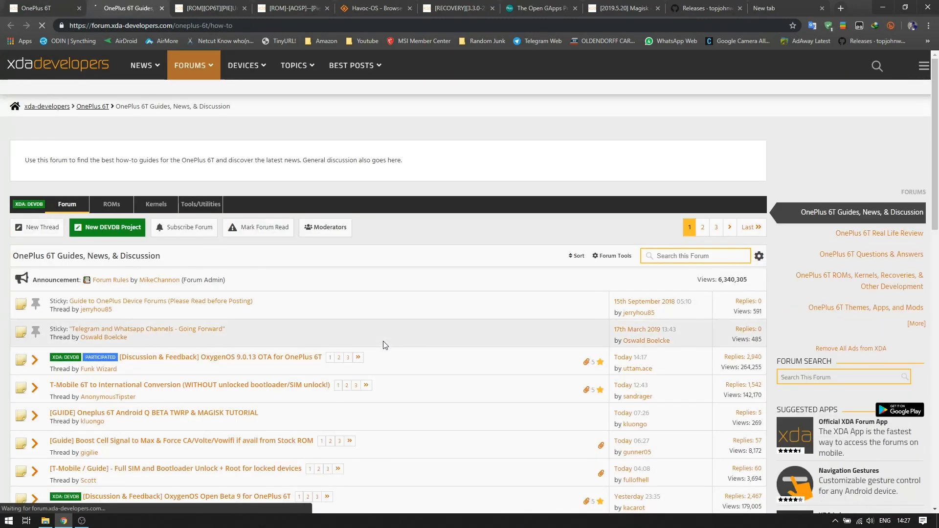
scroll(down, 3)
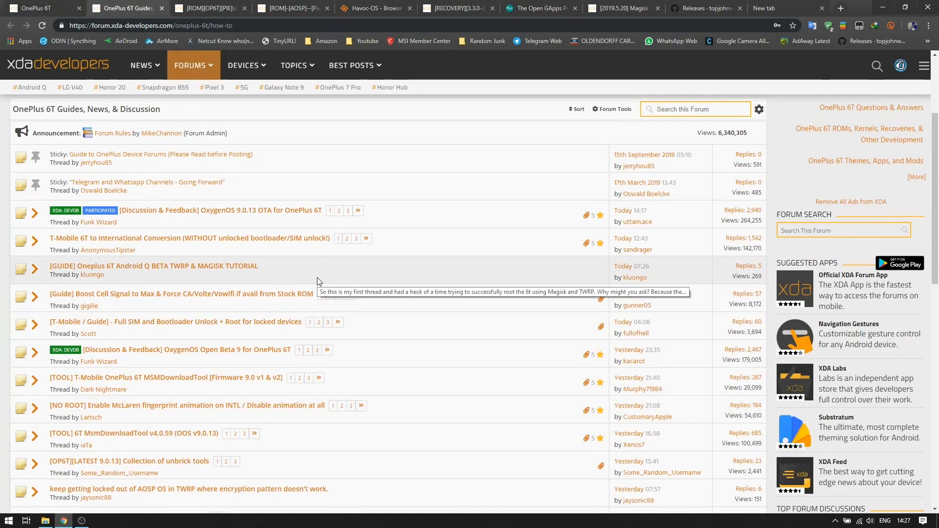
scroll(down, 3)
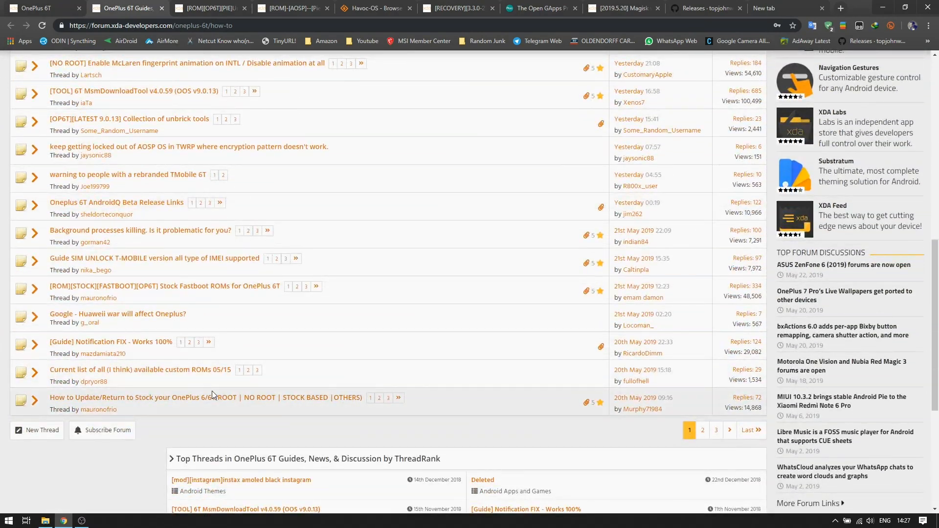
scroll(up, 3)
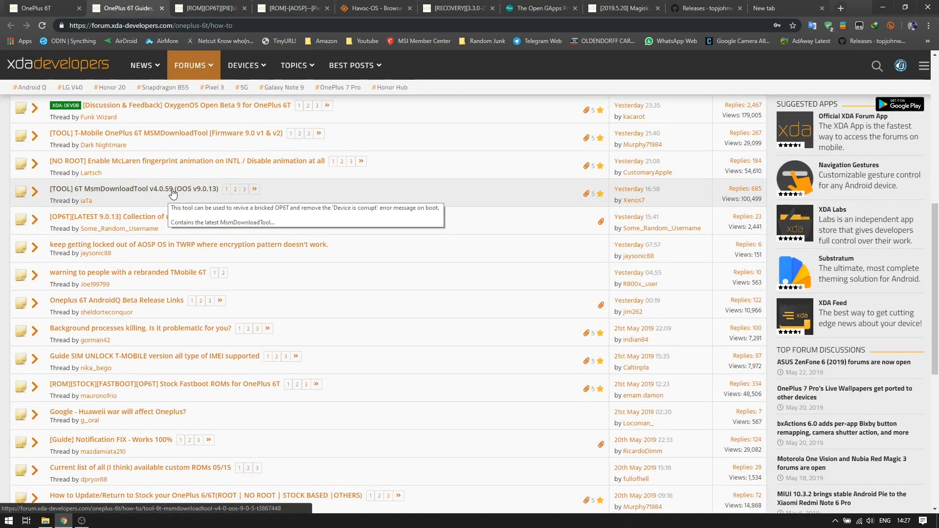
scroll(up, 3)
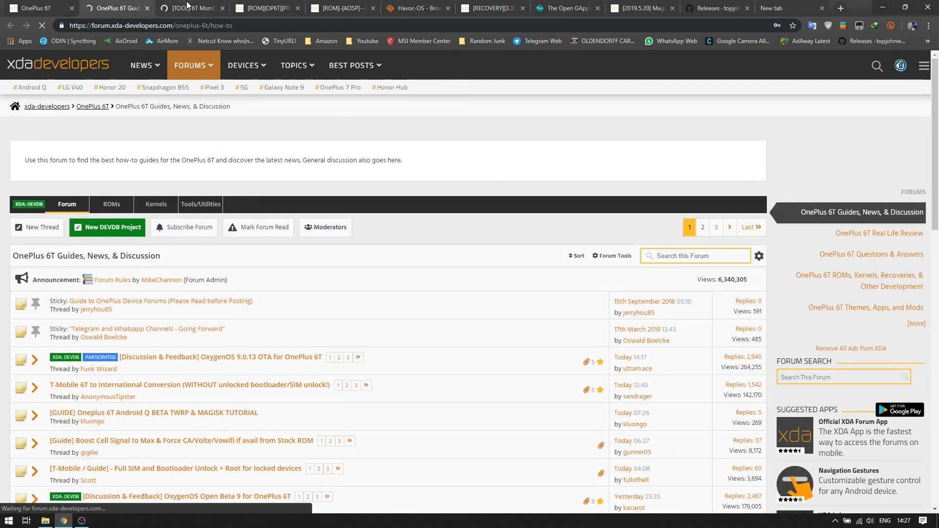
click(188, 8)
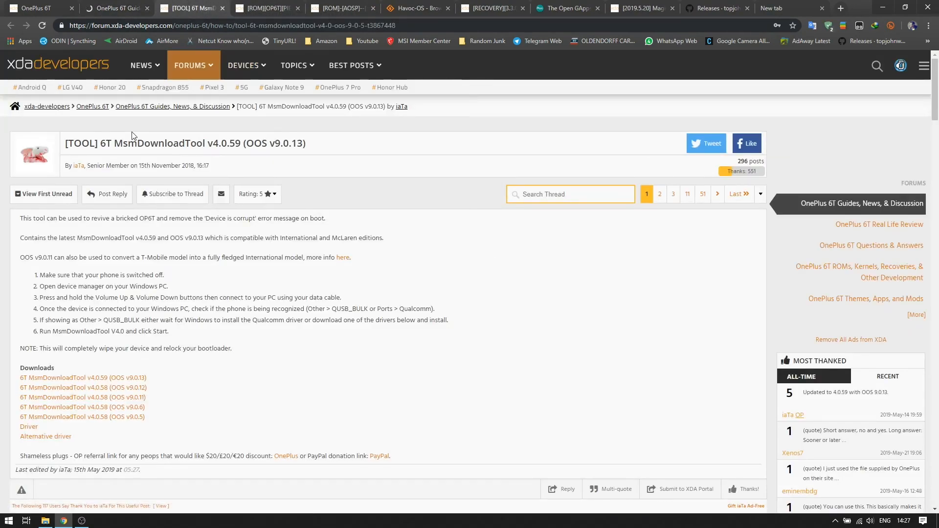
mouse_move(217, 148)
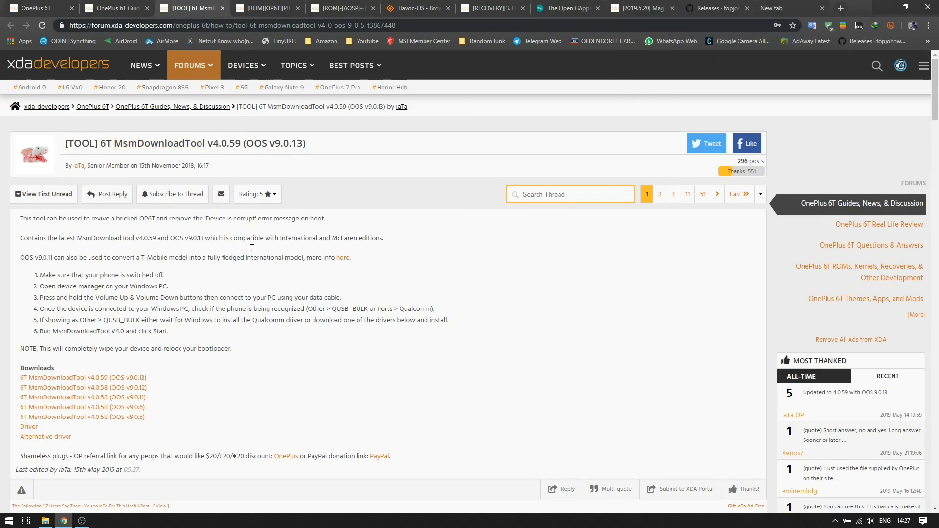
mouse_move(204, 369)
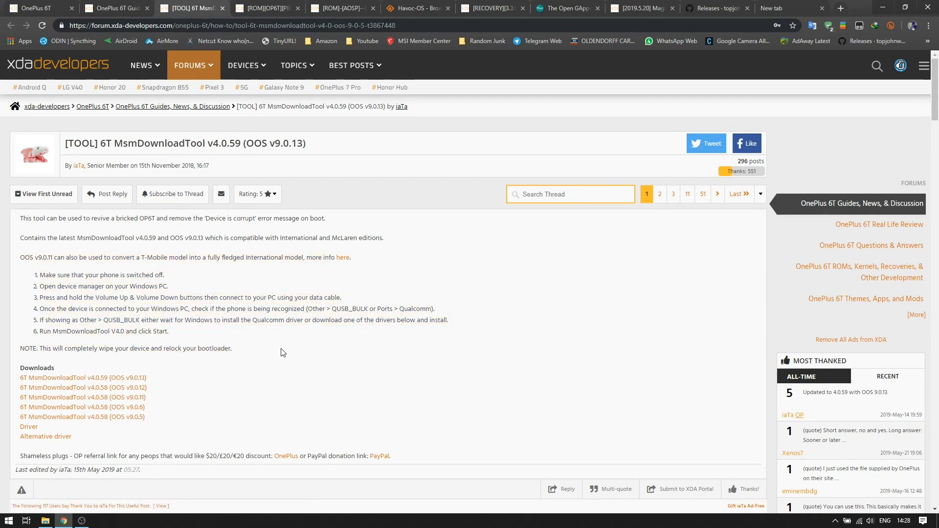
click(906, 8)
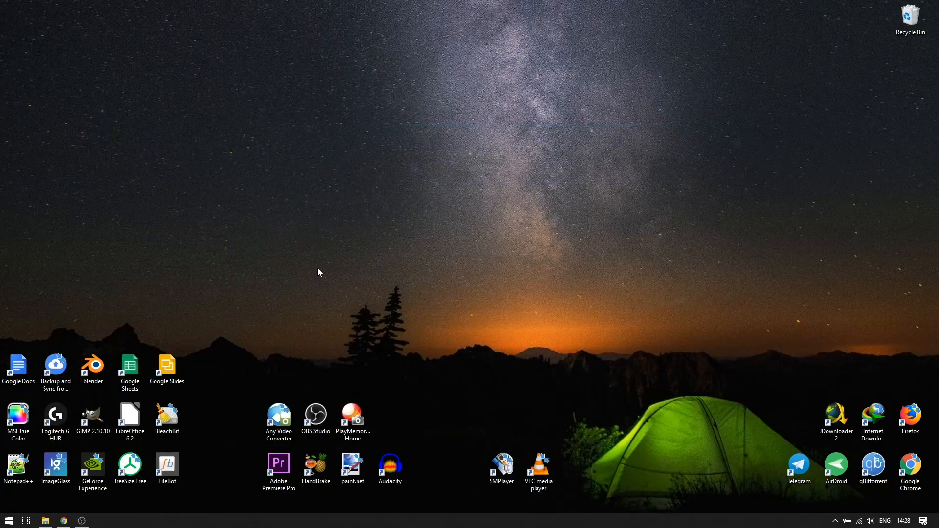